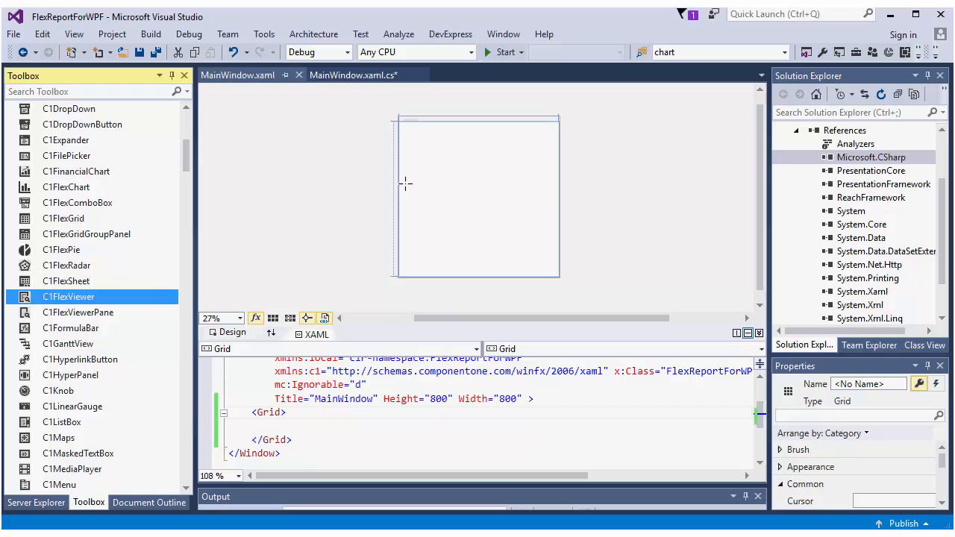
- Drop a C1FlexViewer from the Toolbox onto MainWindow's grid and select its Left alignment value
{"action": "left_click_drag", "start_coordinate": [69, 296], "coordinate": [478, 197]}
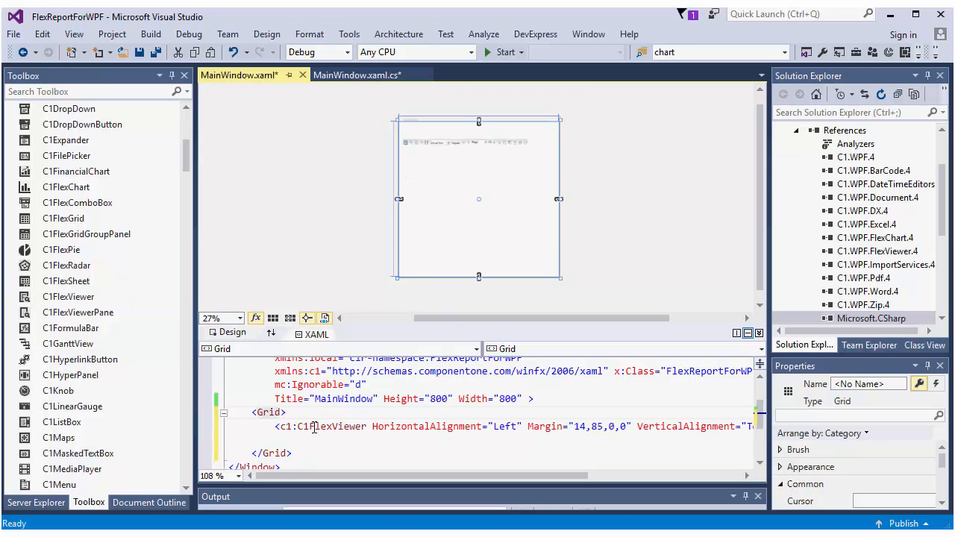
{"action": "double_click", "coordinate": [504, 427]}
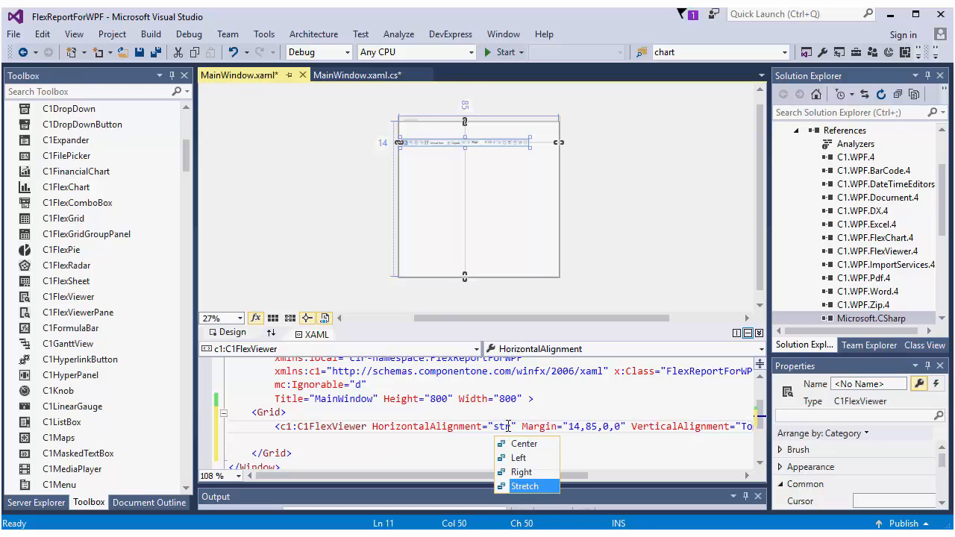
- Set the FlexViewer's HorizontalAlignment and VerticalAlignment to Stretch in the XAML
{"action": "left_click", "coordinate": [525, 487]}
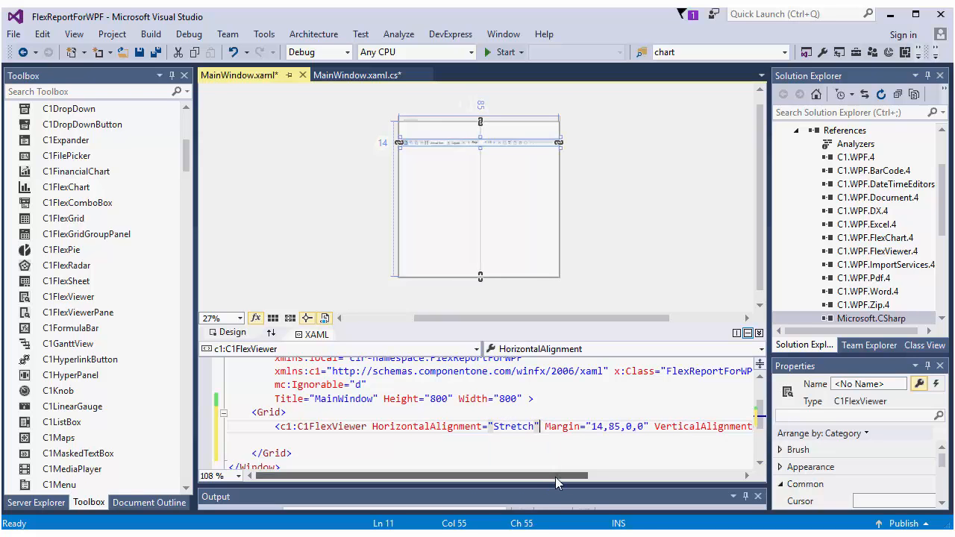
{"action": "scroll", "scroll_direction": "right", "scroll_amount": 3}
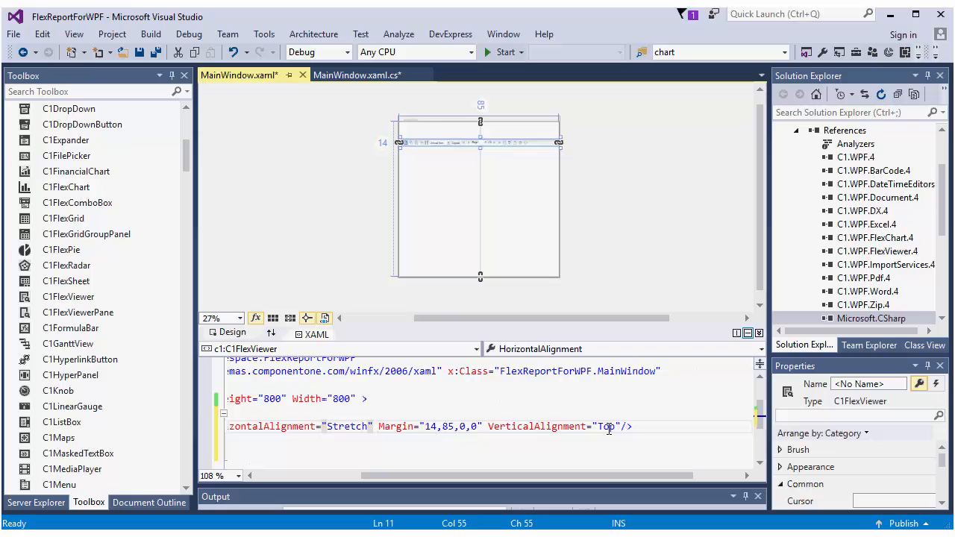
{"action": "type", "text": "str"}
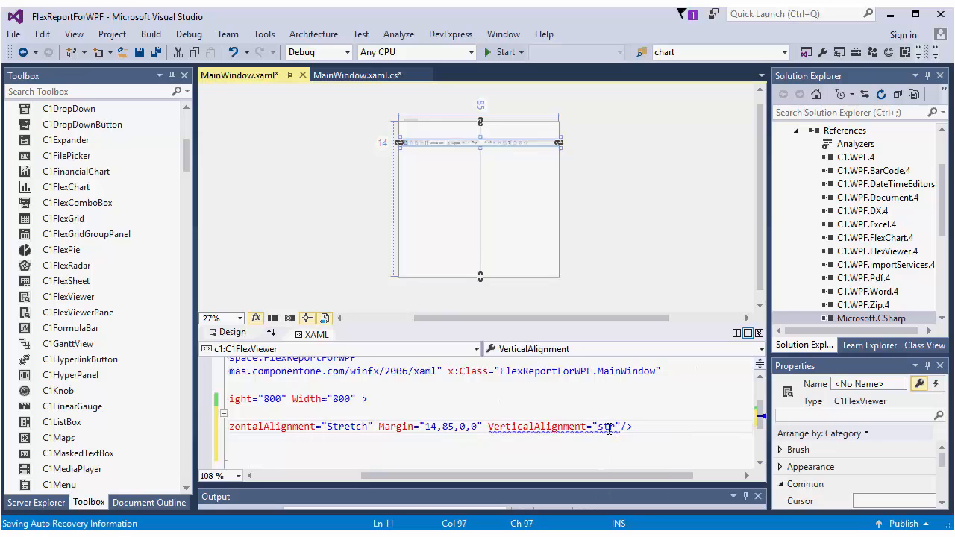
{"action": "type", "text": "he"}
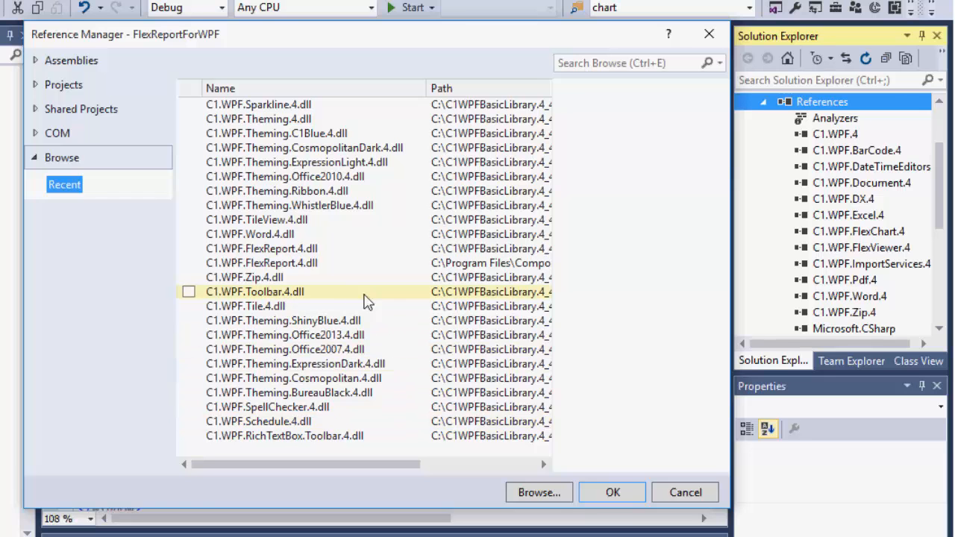
- Check C1.WPF.FlexReport.4.dll in Add Reference and confirm it into the project
{"action": "left_click", "coordinate": [189, 263]}
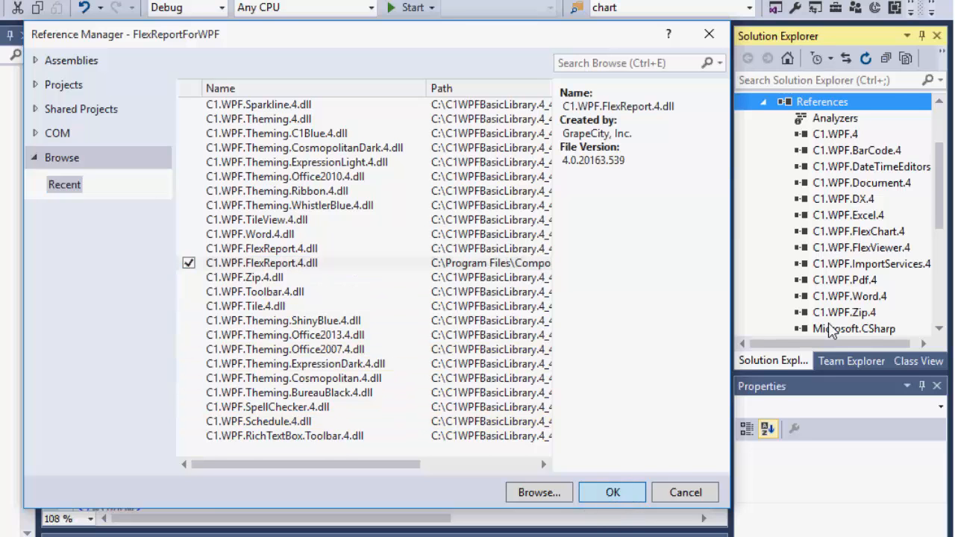
{"action": "left_click", "coordinate": [612, 492]}
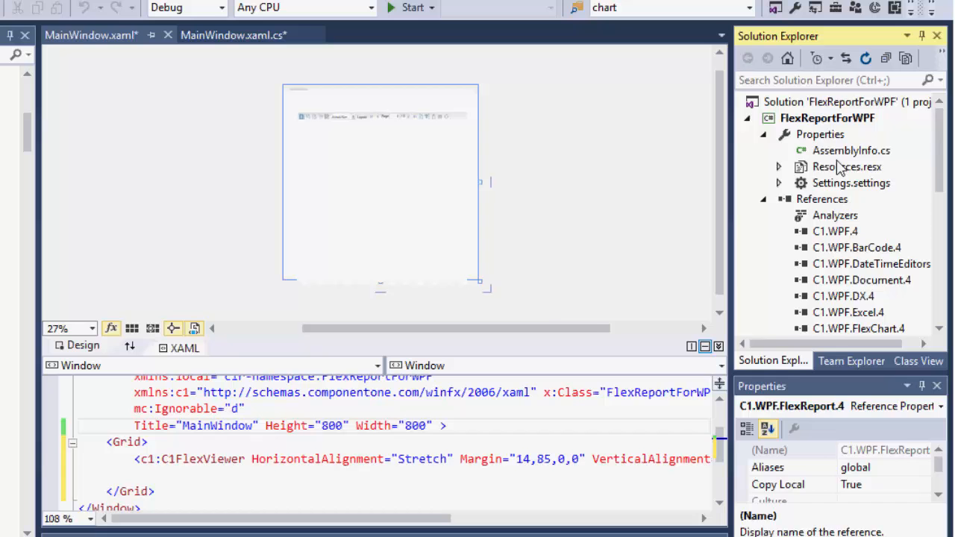
- Add Loaded="Window_Loaded" to the window XAML and jump to the handler in MainWindow.xaml.cs
{"action": "left_click", "coordinate": [827, 118]}
{"action": "type", "text": " Name=\"flv"}
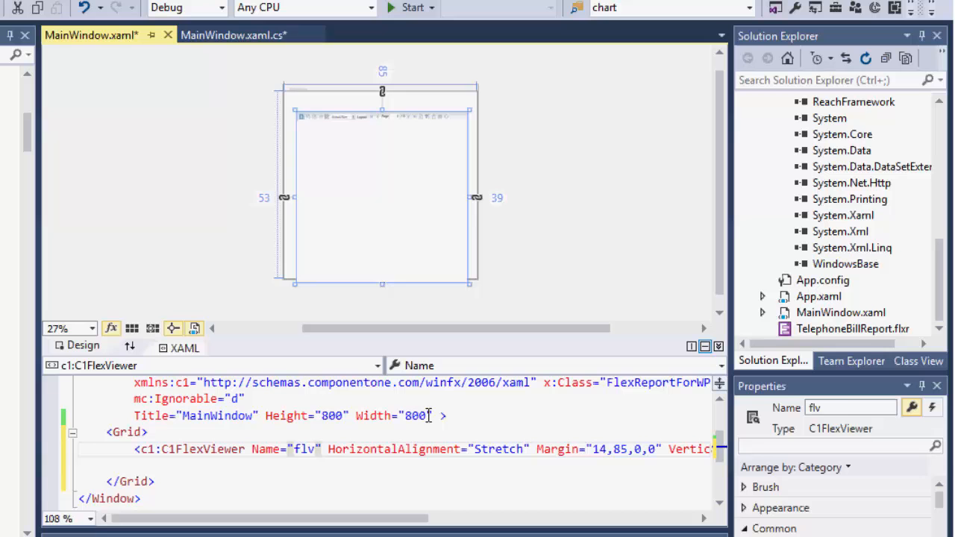
{"action": "type", "text": "Loaded=\"Window_Loaded\""}
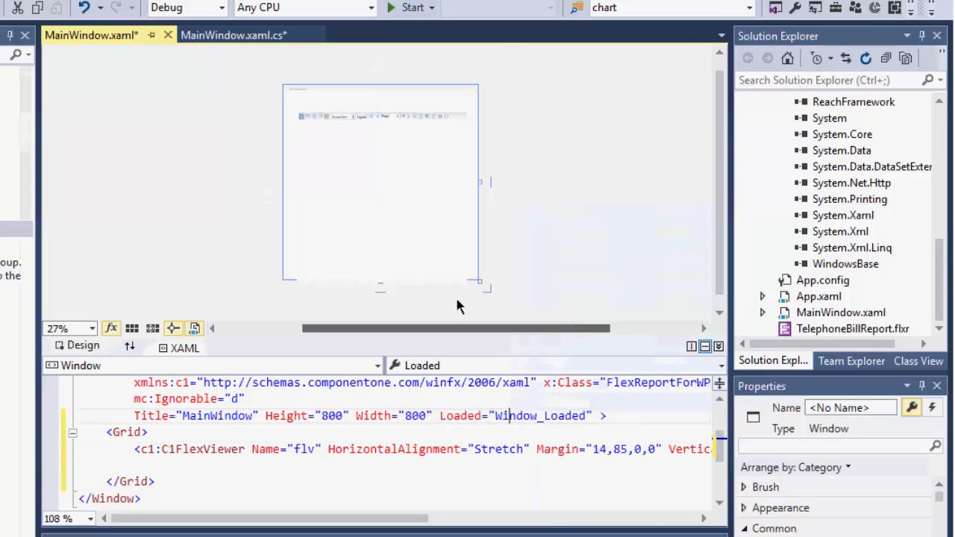
{"action": "left_click", "coordinate": [233, 36]}
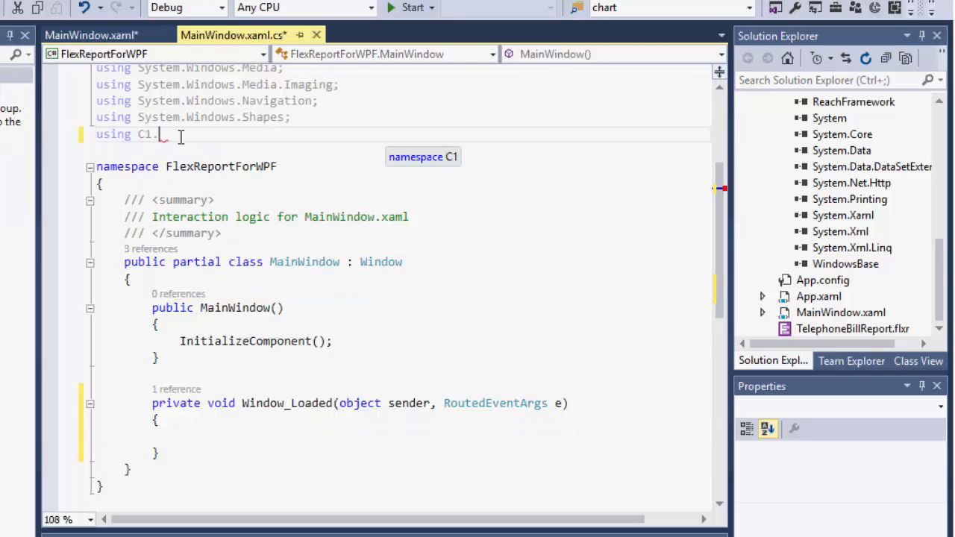
- Add using C1.WPF.FlexReport; to the code-behind and begin the handler body
{"action": "type", "text": "WPF.FlexReport"}
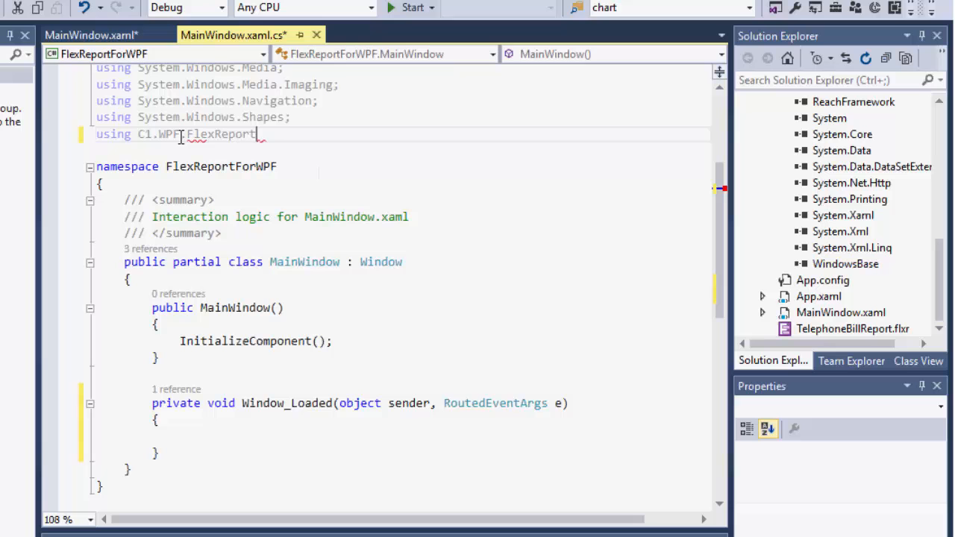
{"action": "type", "text": "C"}
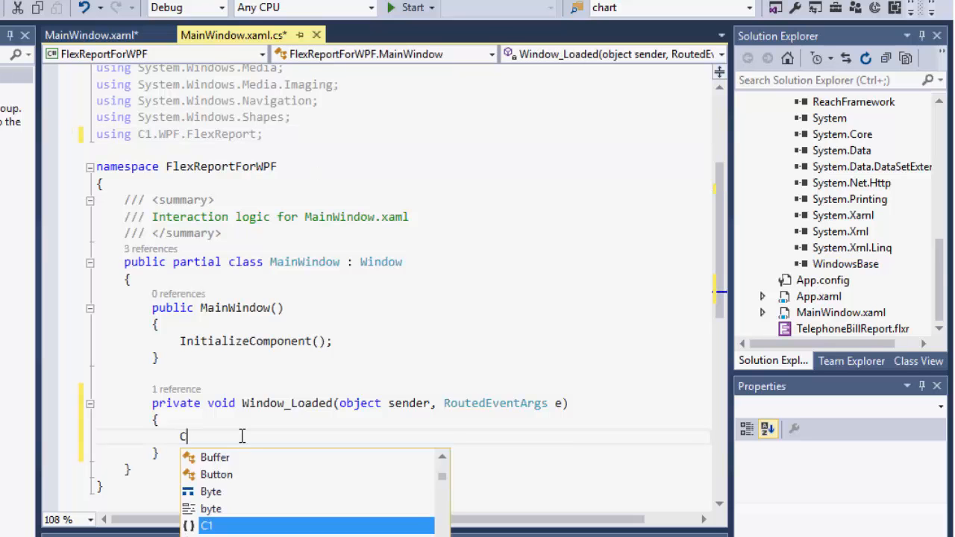
- Declare C1FlexReport rpt = new C1FlexReport(); inside Window_Loaded
{"action": "type", "text": "1FlexReport rpt"}
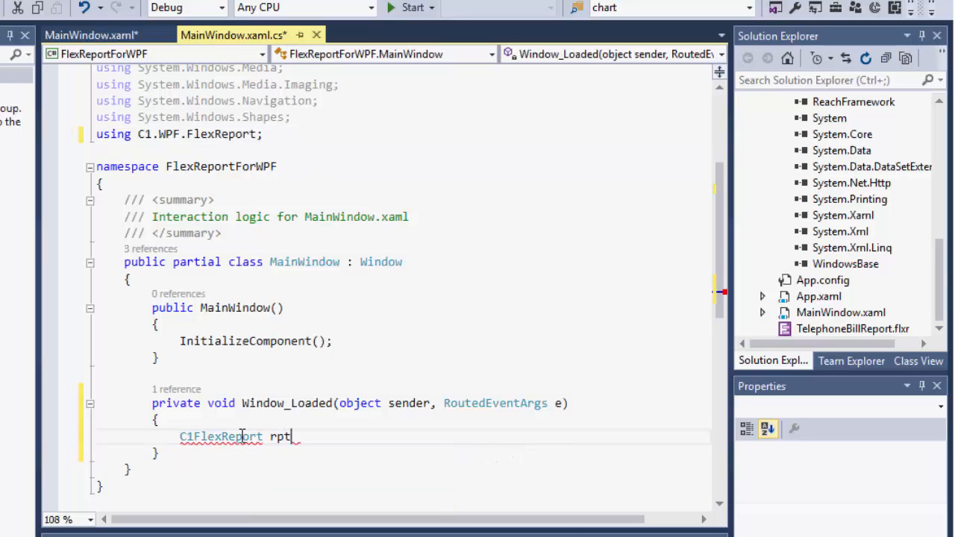
{"action": "type", "text": "=new C1FlexReport()"}
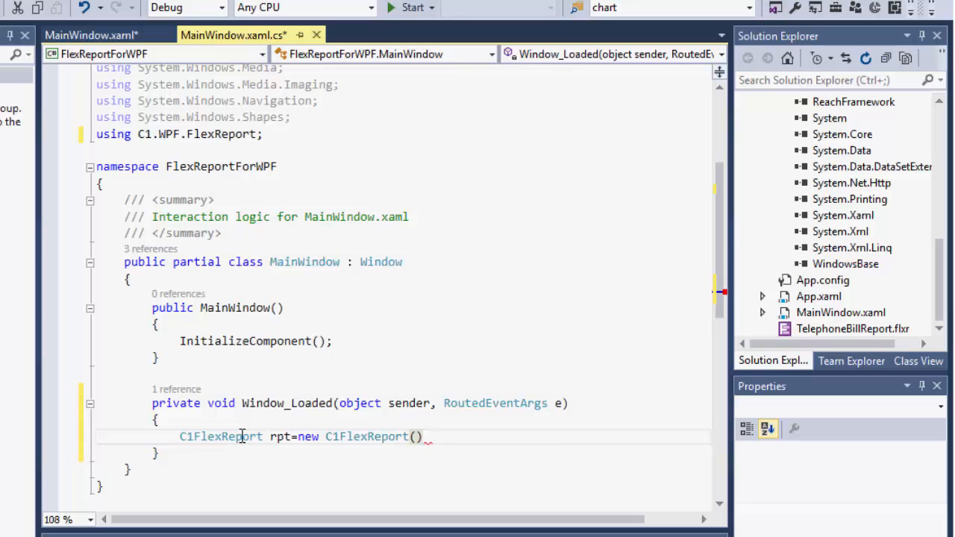
- Call rpt.Load(@"..\..\TelephoneBillReport.flxr", "TelephoneBillReport") to load the report
{"action": "type", "text": "rpt.Load"}
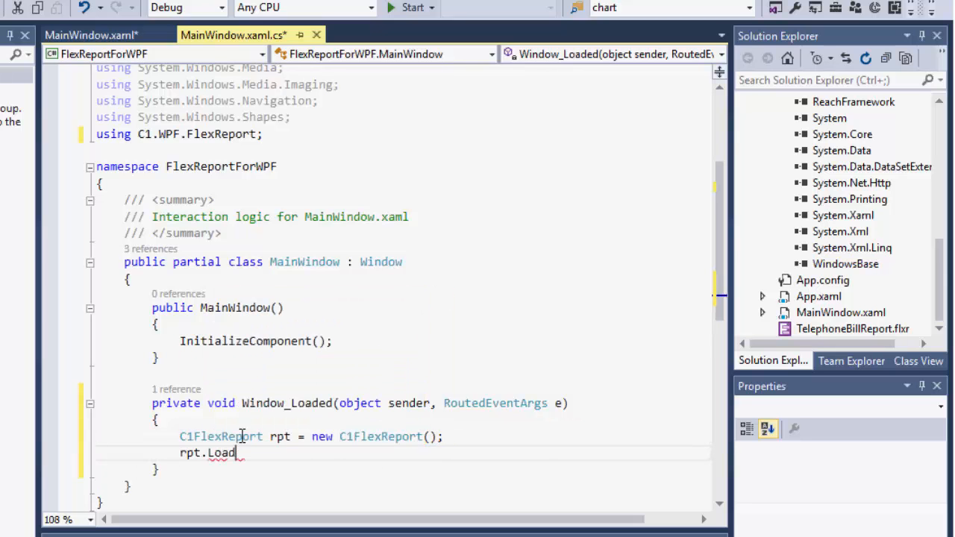
{"action": "type", "text": "(@"}
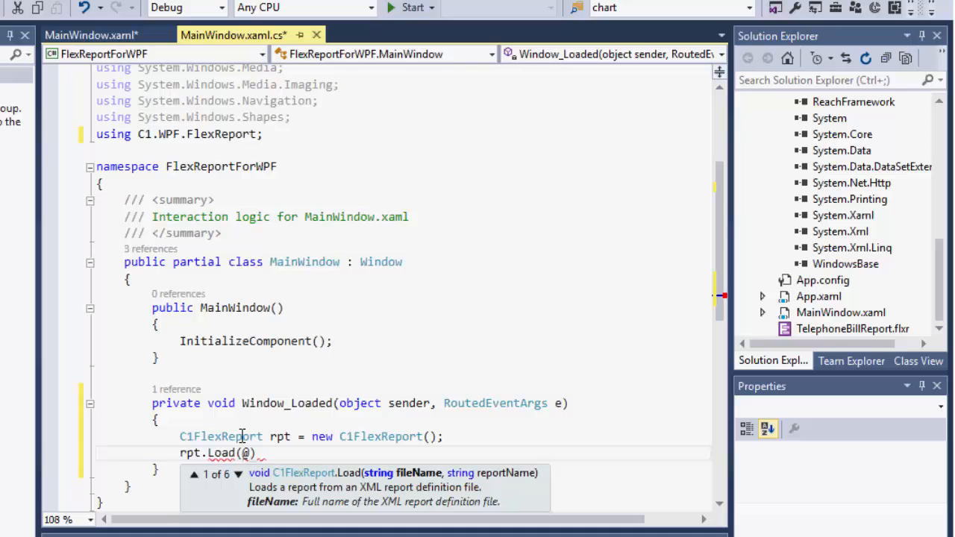
{"action": "type", "text": "\"..\\..\\Te\""}
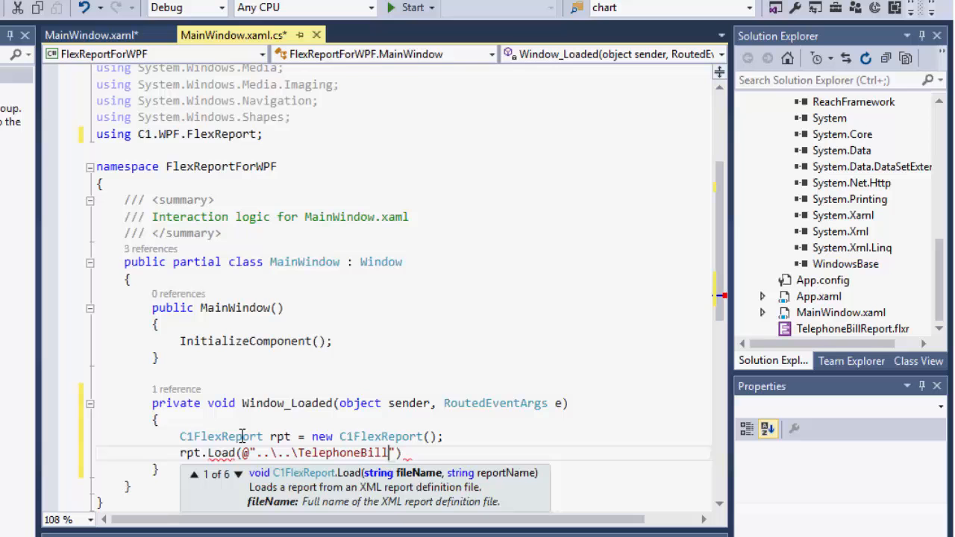
{"action": "type", "text": "Report.flxr"}
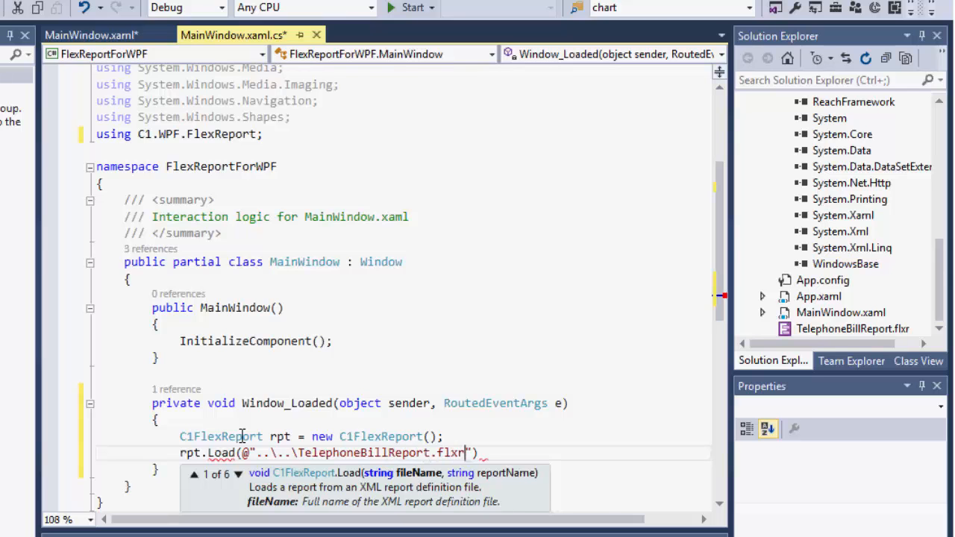
{"action": "type", "text": ",\"Tele"}
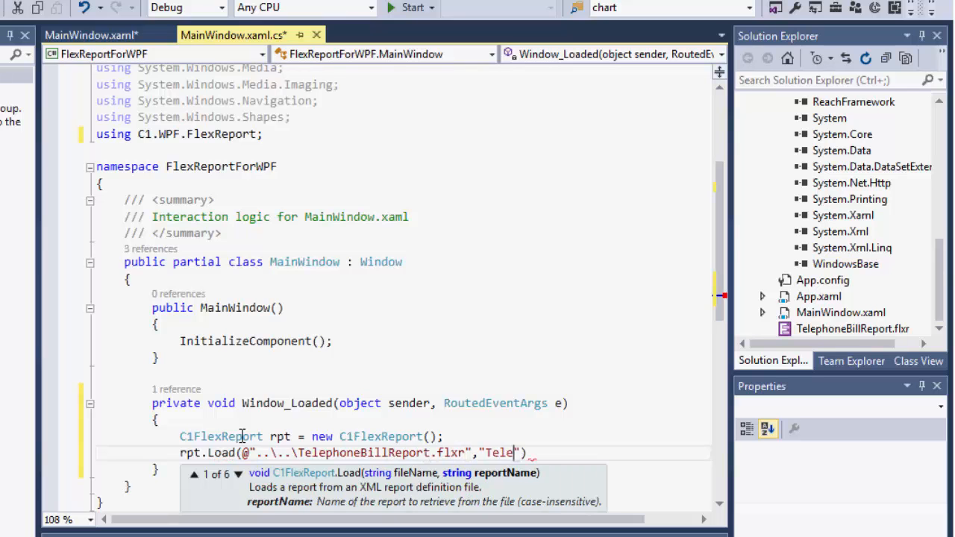